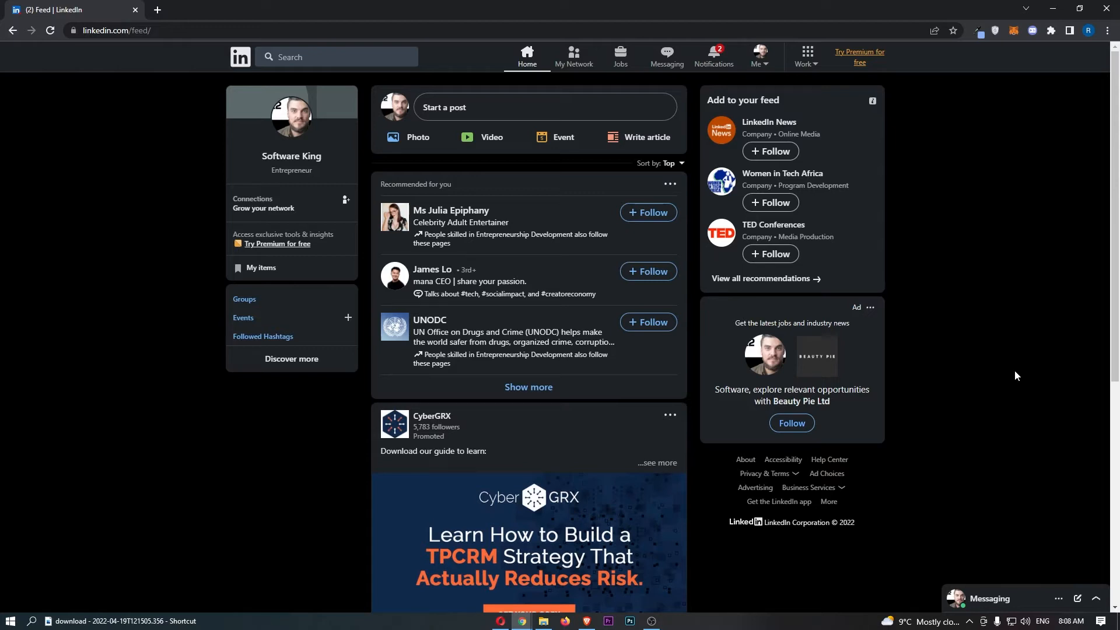
mouse_move(1031, 313)
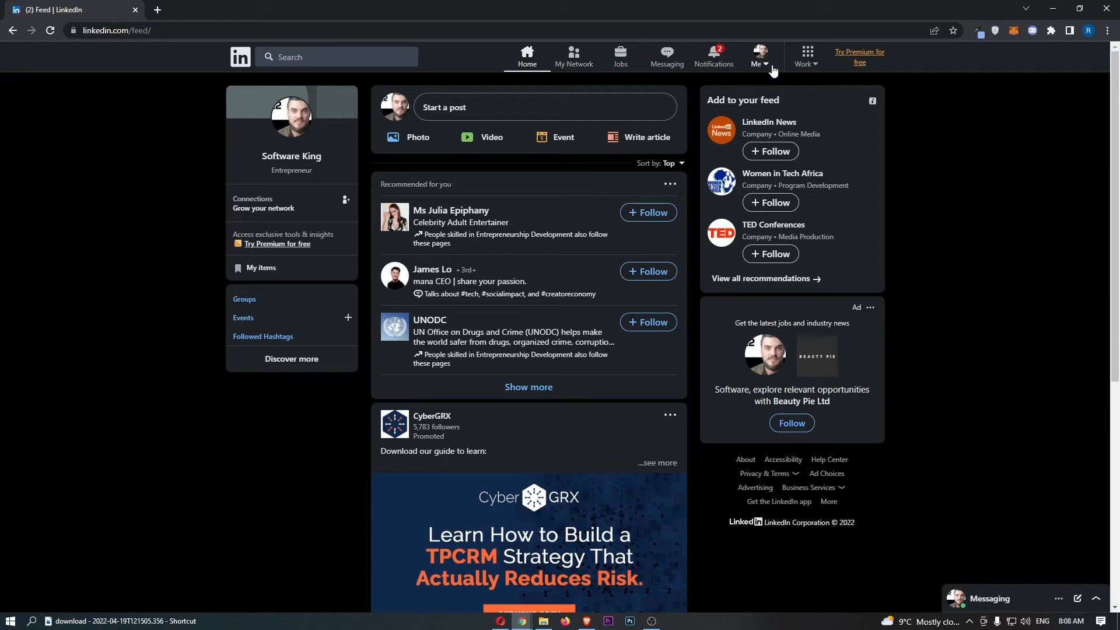
- Open Settings & Privacy from the Me menu to reach Account preferences
left_click(759, 57)
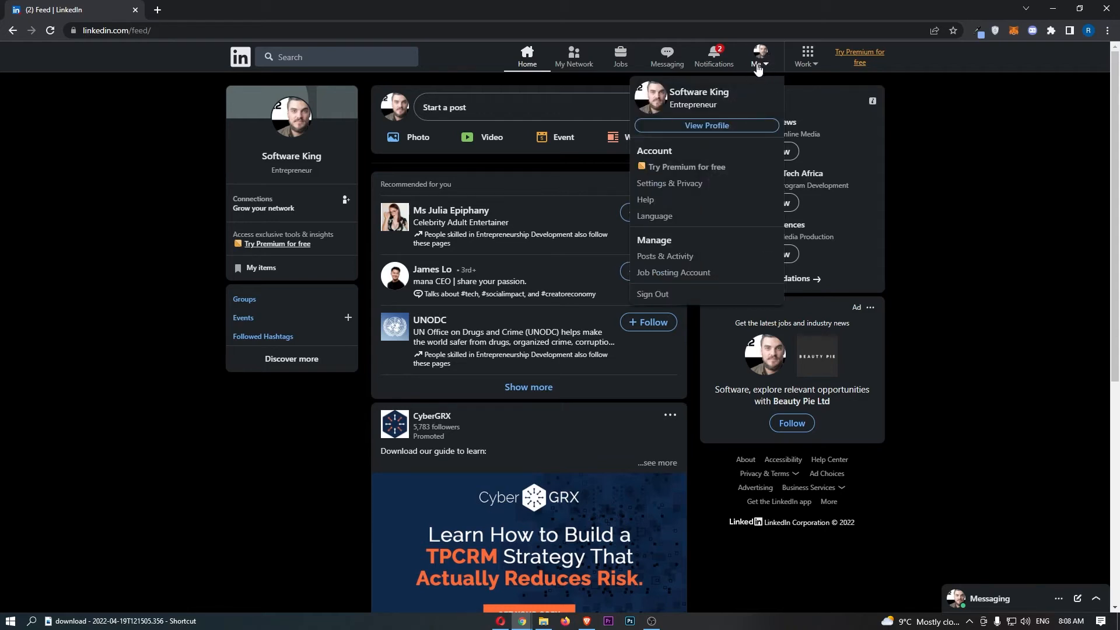
mouse_move(769, 297)
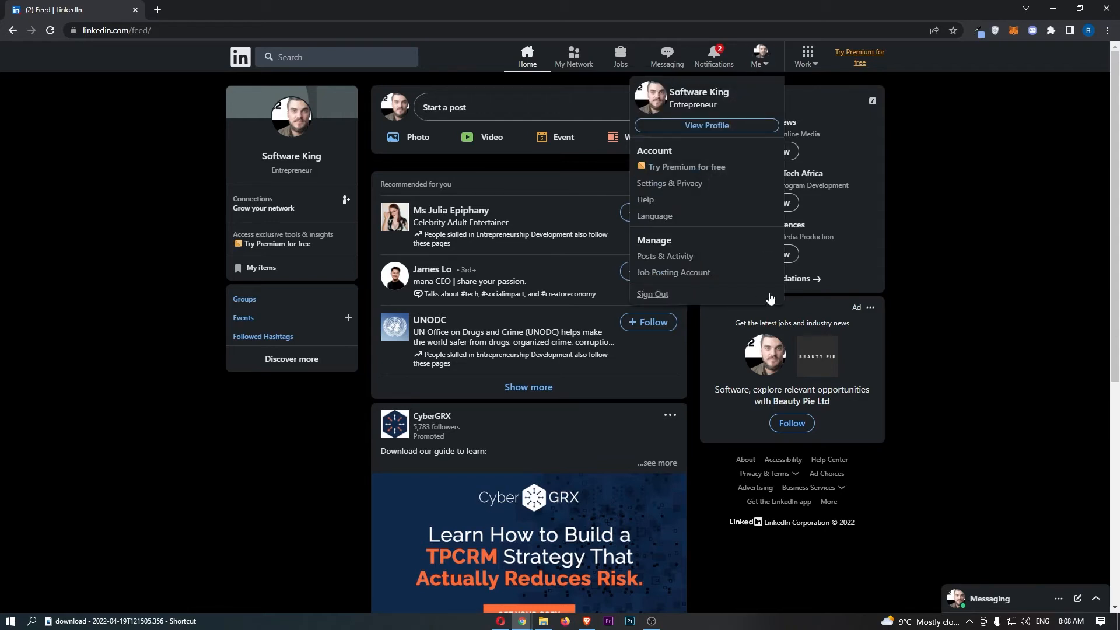
mouse_move(668, 184)
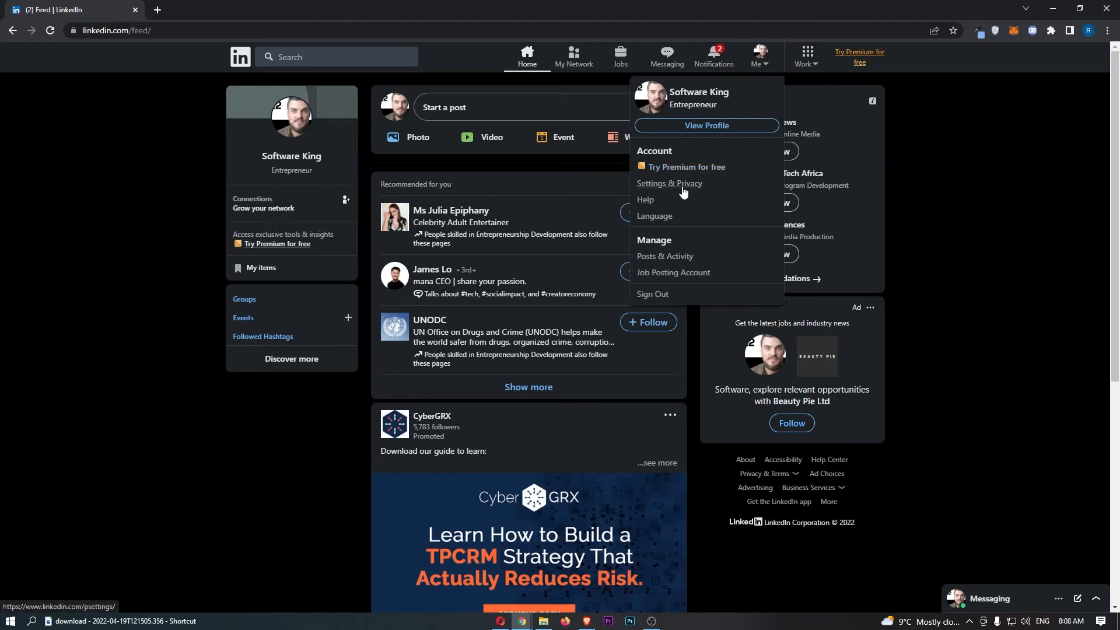
left_click(669, 183)
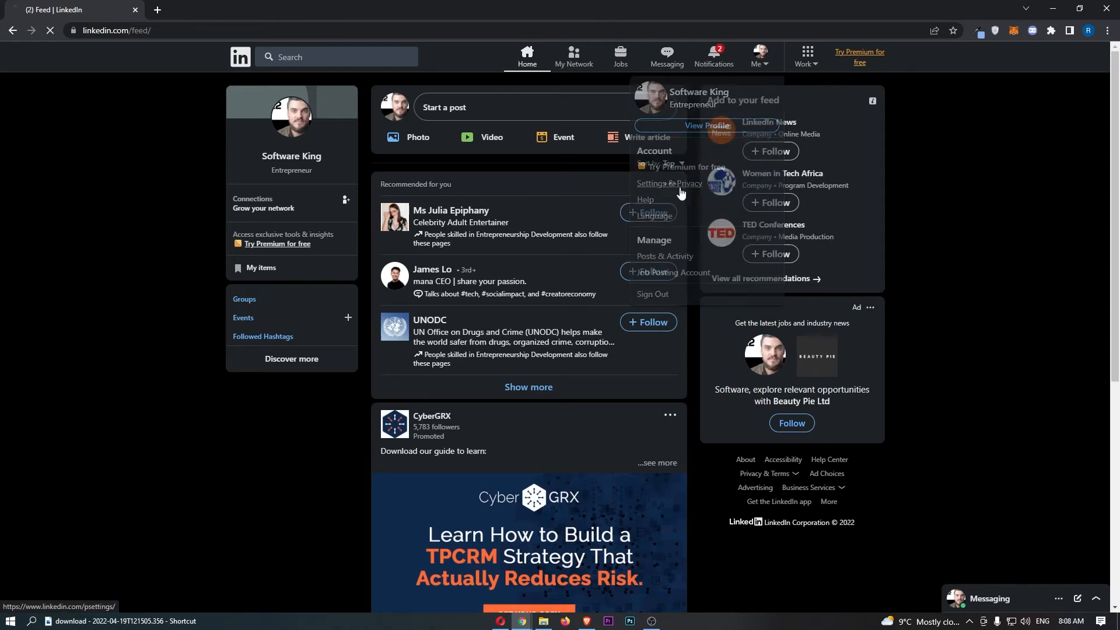
left_click(670, 185)
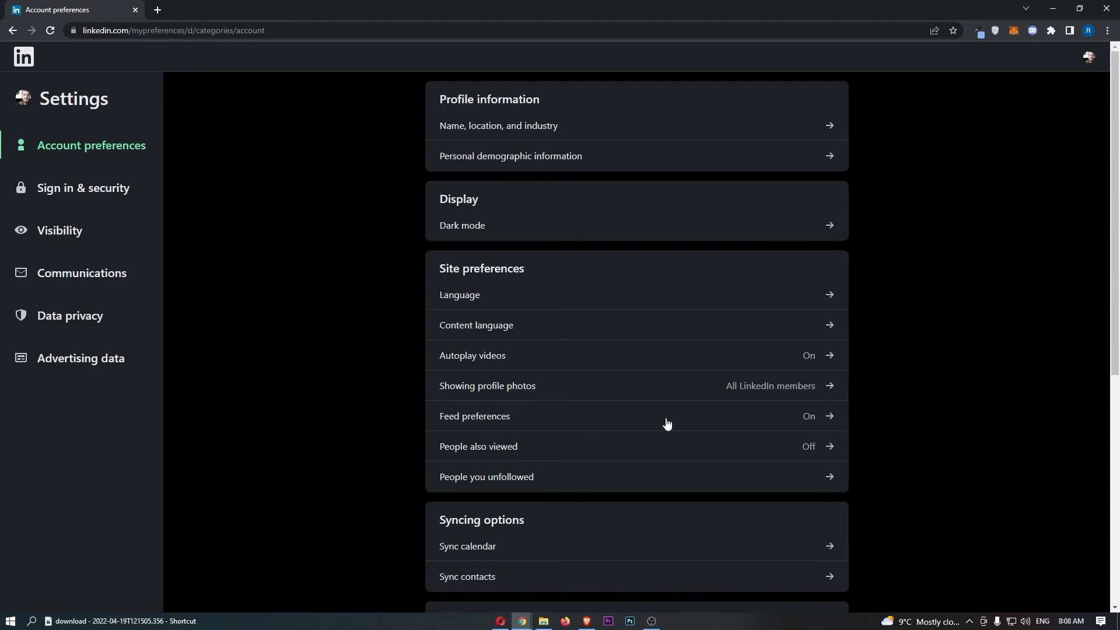
- Show the Communications settings category from the sidebar
left_click(82, 273)
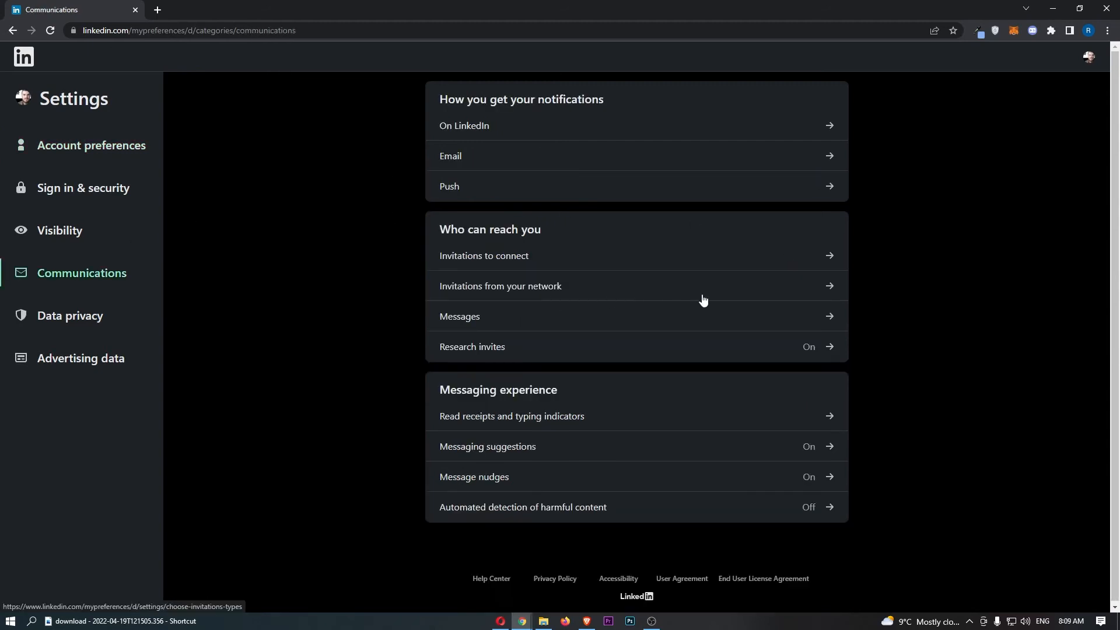
mouse_move(795, 298)
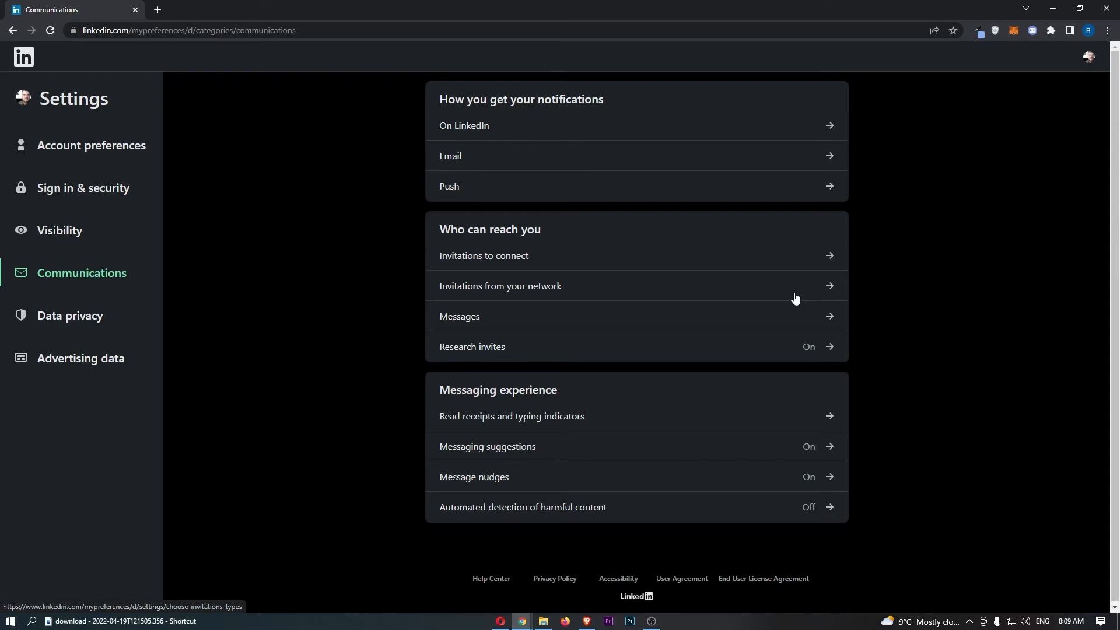
mouse_move(500, 245)
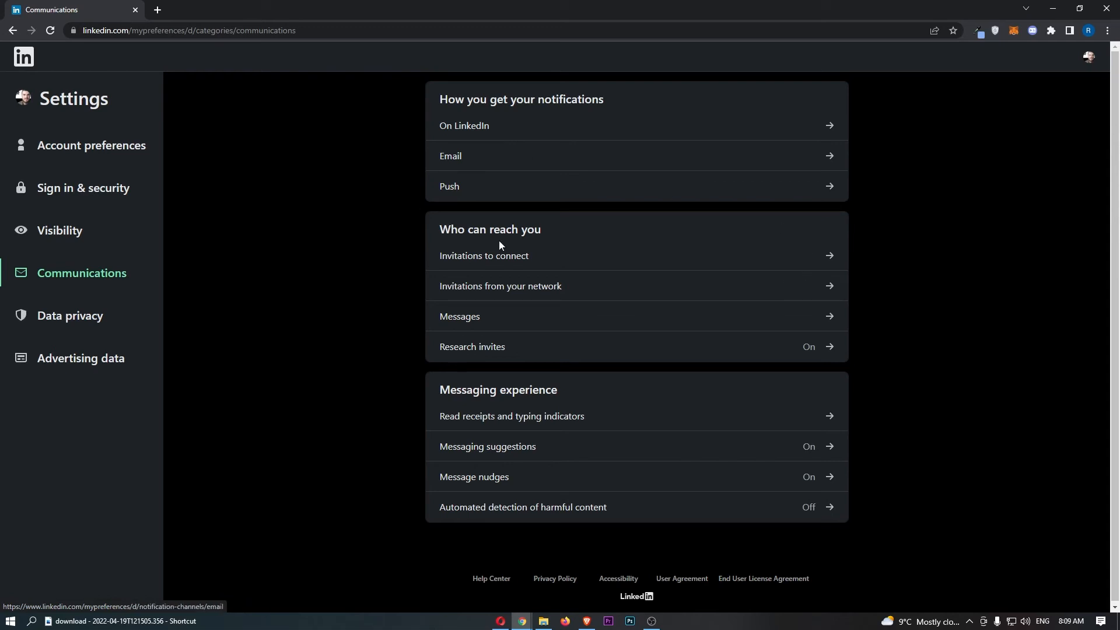
mouse_move(470, 328)
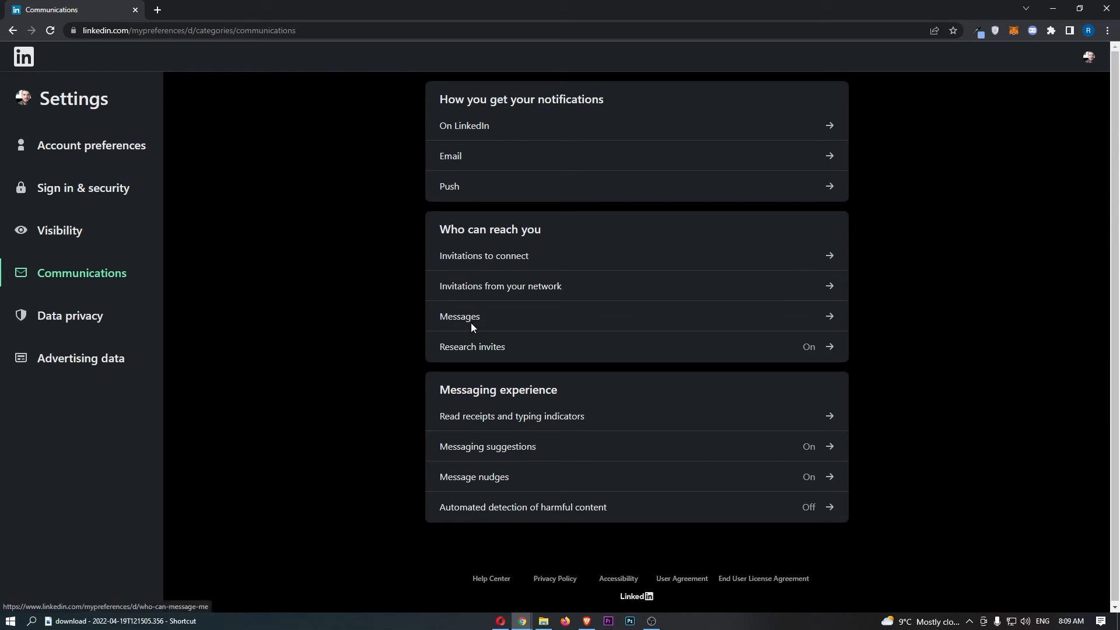
- Open Messages under Who can reach you and switch off sponsored messages
left_click(459, 316)
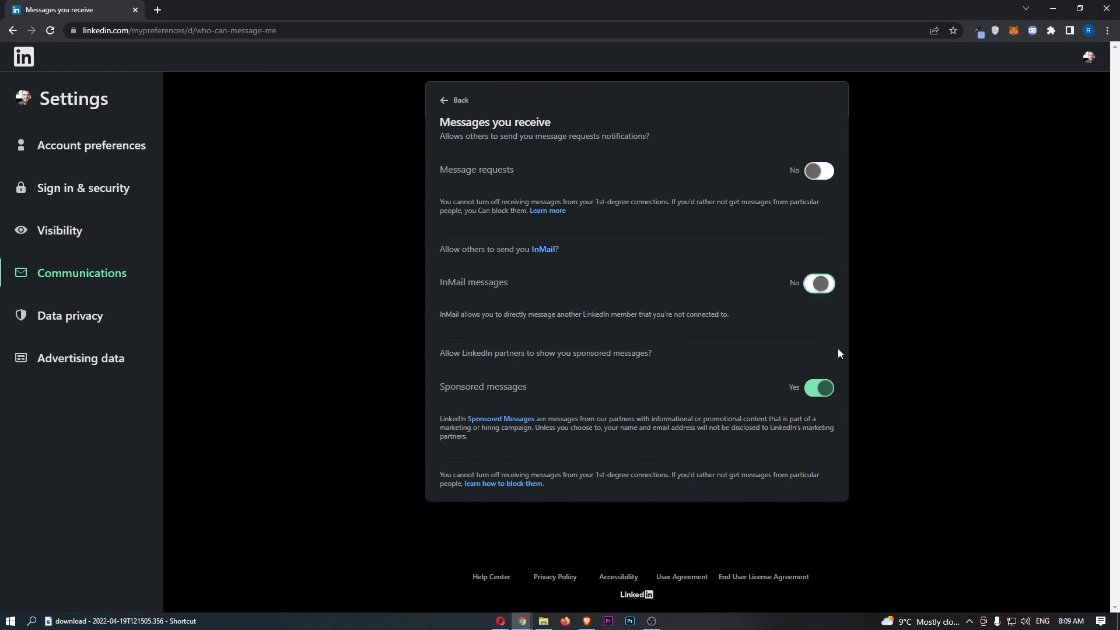
left_click(817, 387)
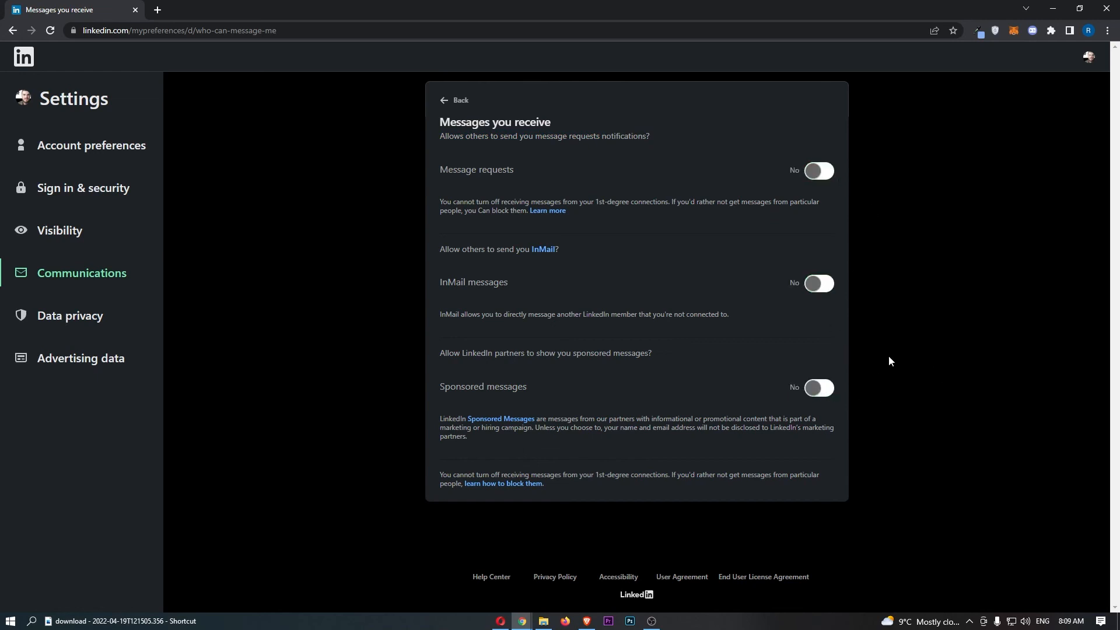